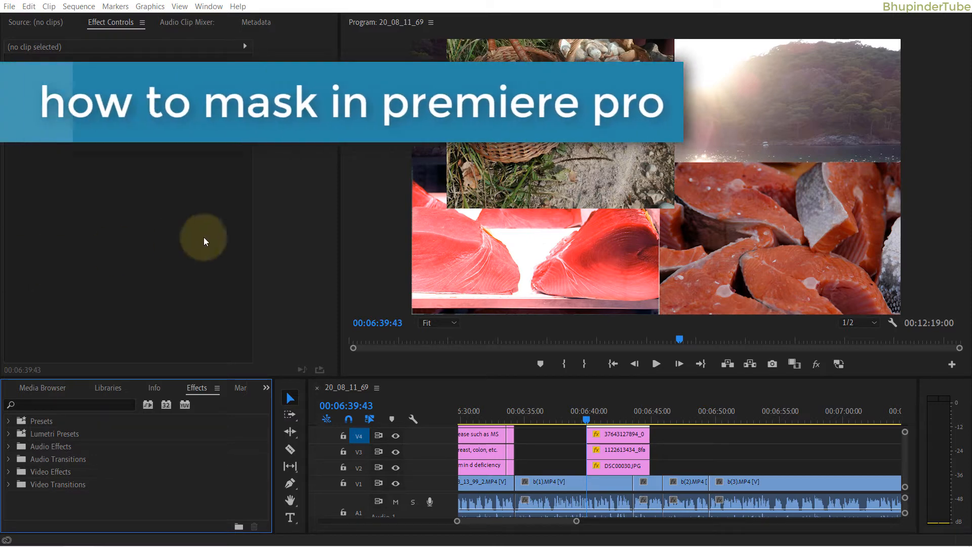
mouse_move(239, 236)
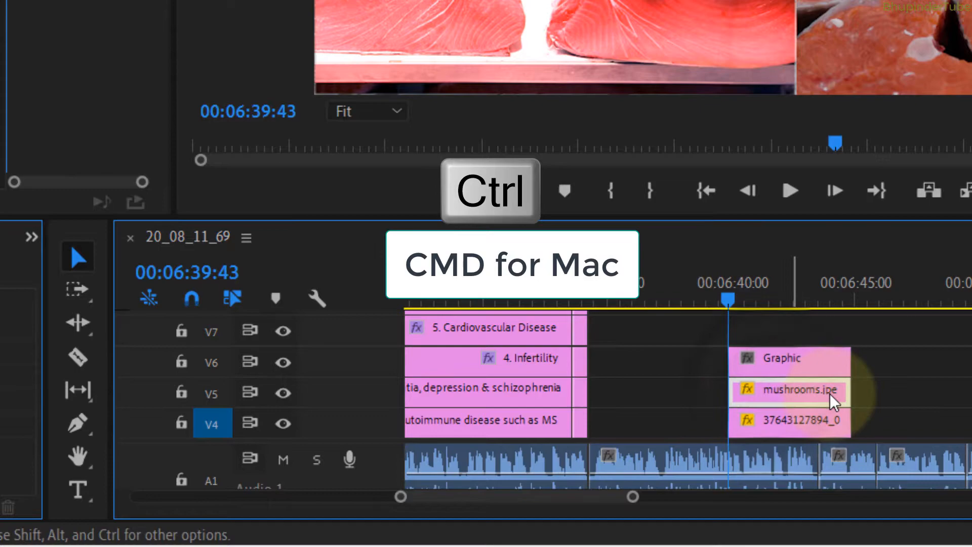
mouse_move(778, 420)
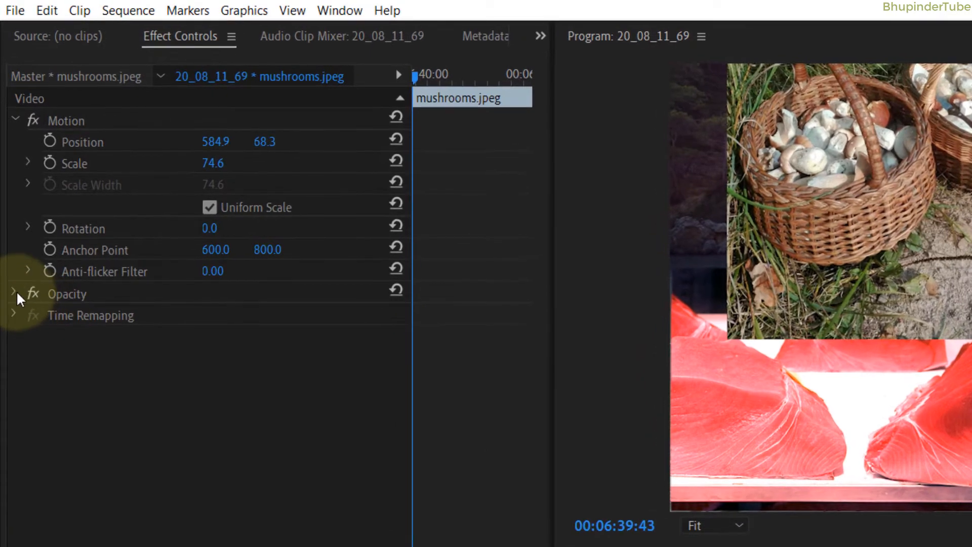
- Expand the Opacity section of the mushrooms.jpeg clip to show its mask shape tools
left_click(13, 294)
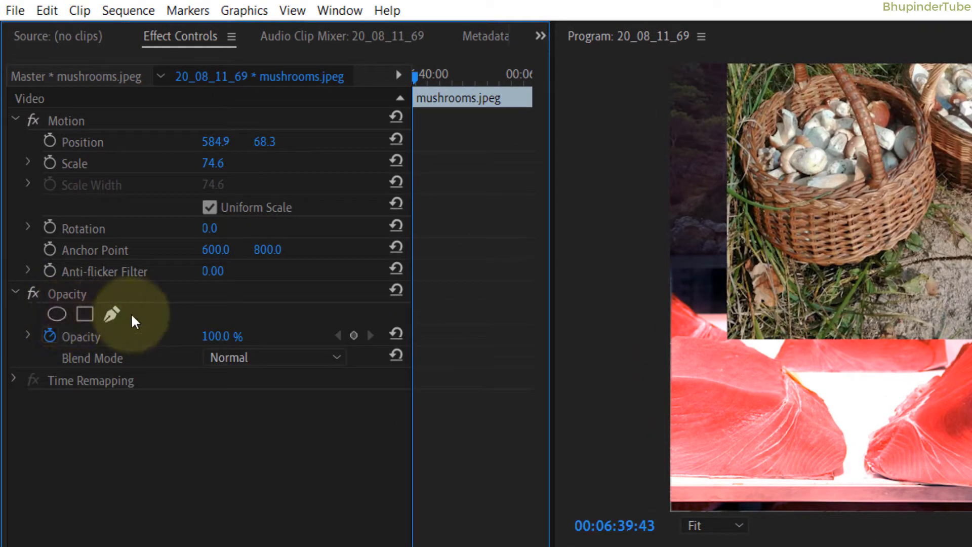
mouse_move(112, 314)
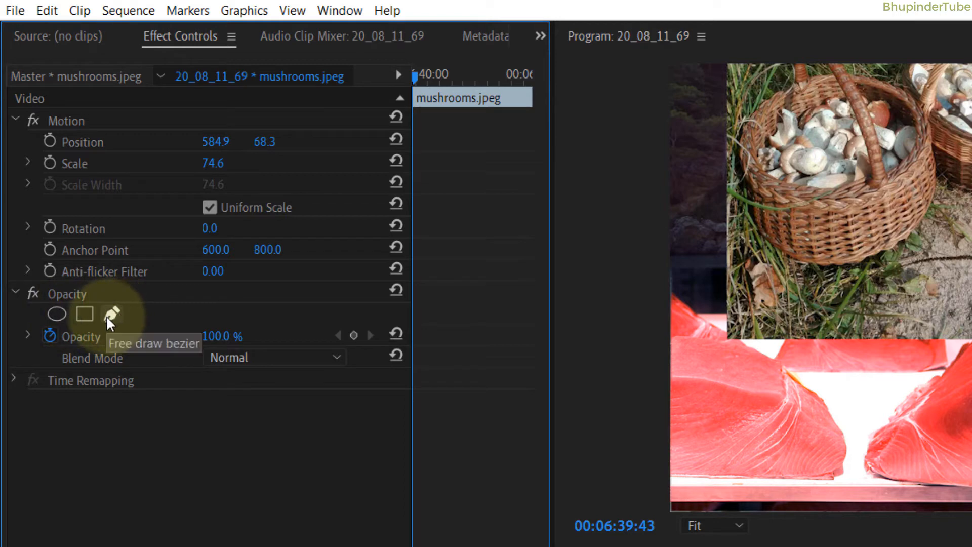
- Draw a free bezier pen mask around the mushroom basket, trying Inverted and leaving it off
left_click(111, 312)
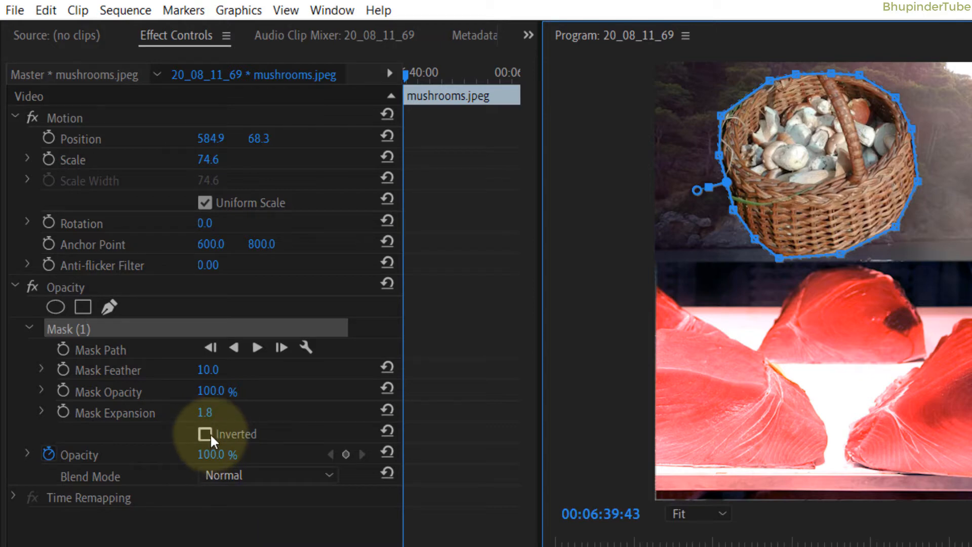
left_click(205, 434)
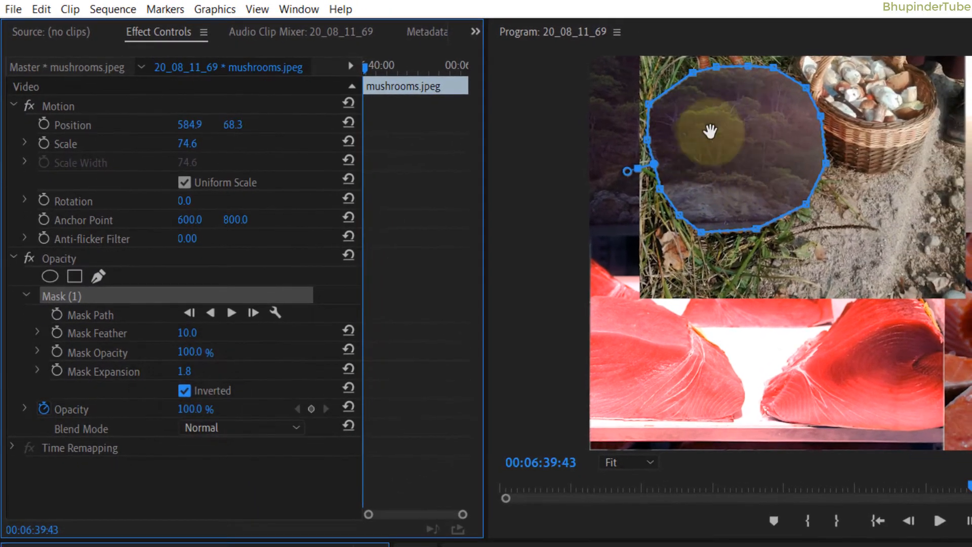
left_click(184, 391)
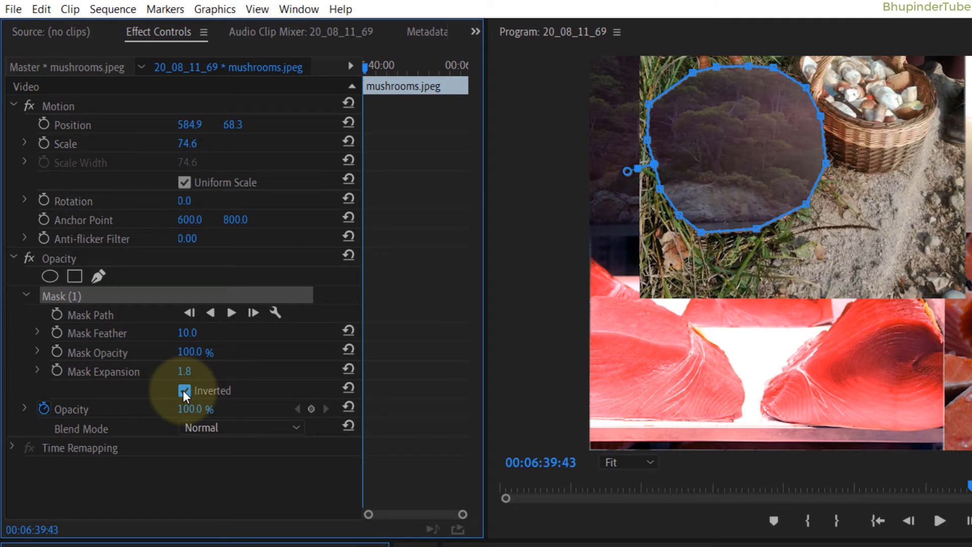
left_click(184, 390)
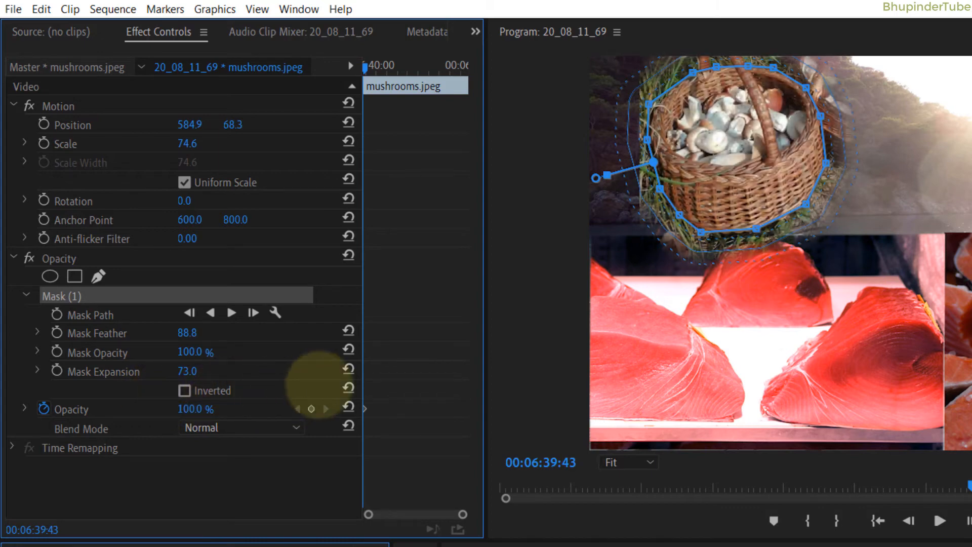
- Try Pin Light blending, return to Normal, and undo the feather and expansion changes
left_click(241, 428)
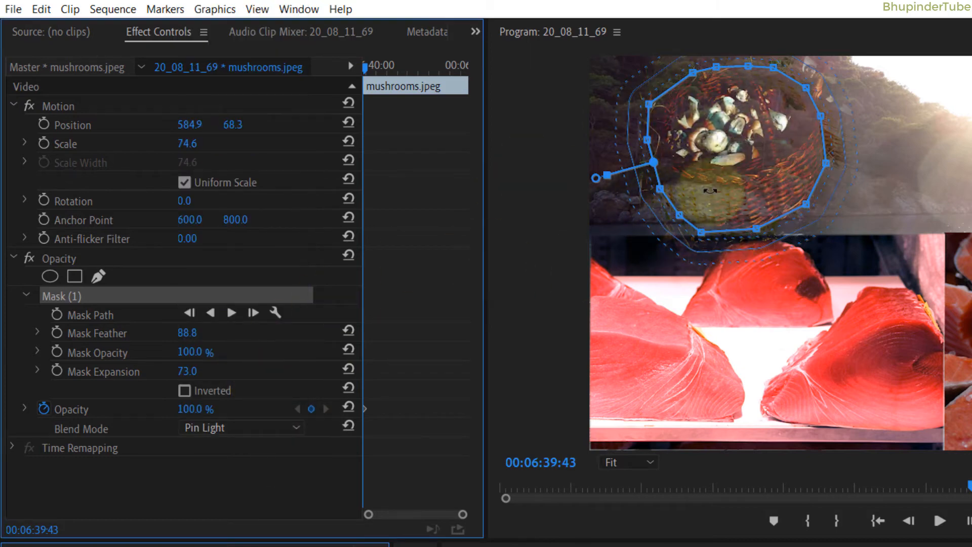
left_click(240, 427)
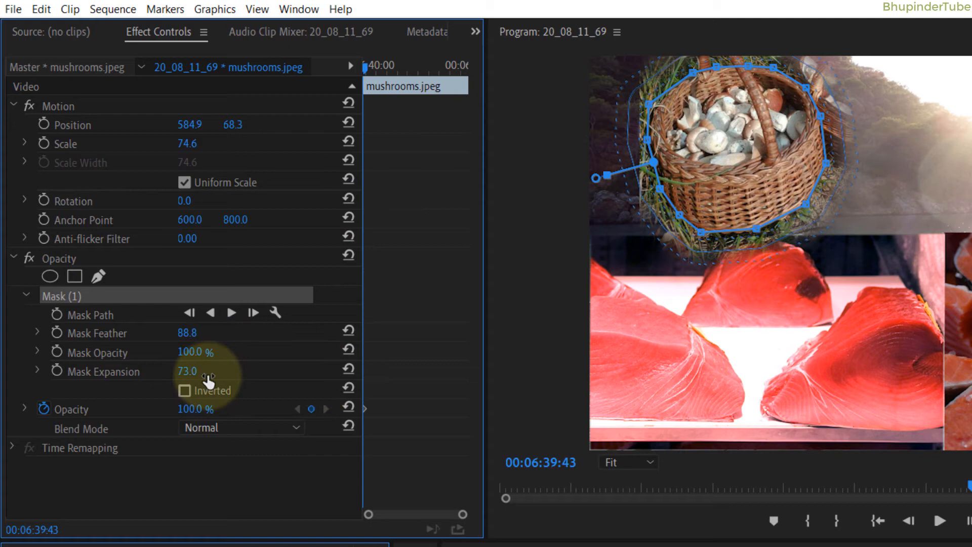
key("ctrl+z")
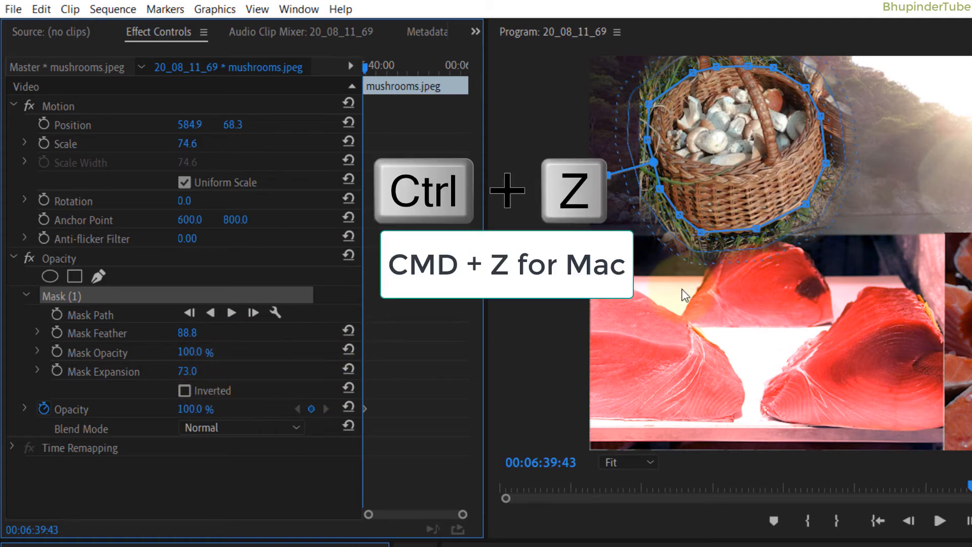
key("ctrl+z")
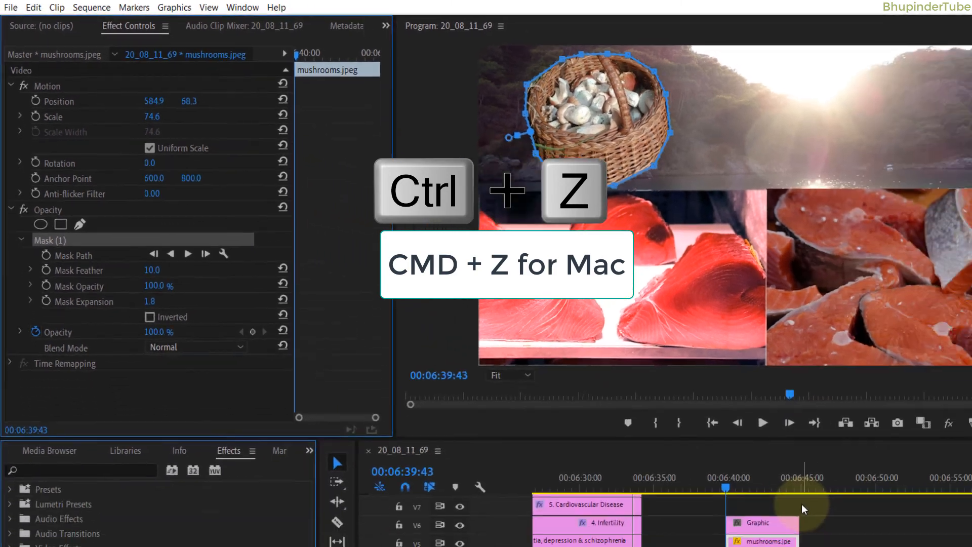
key("ctrl+z")
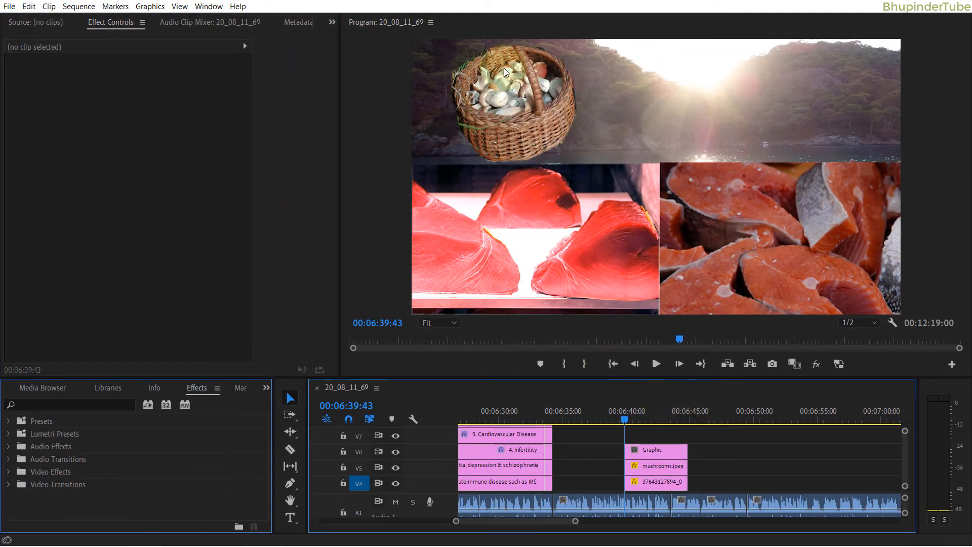